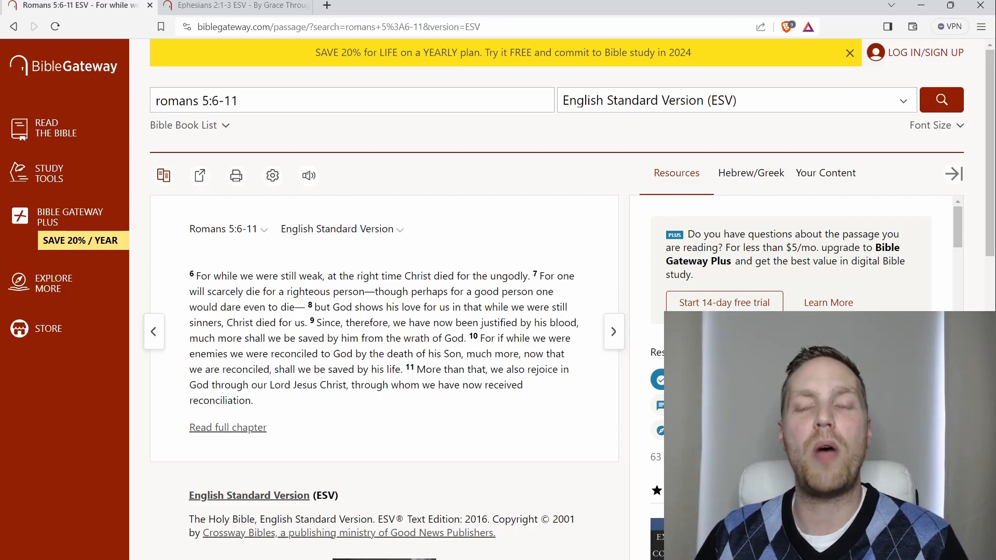
- In Romans 5, highlight 'ungodly' in verse 6 and the verse 8 phrase through 'Christ died for us'
{"action": "scroll", "scroll_direction": "down", "scroll_amount": 3}
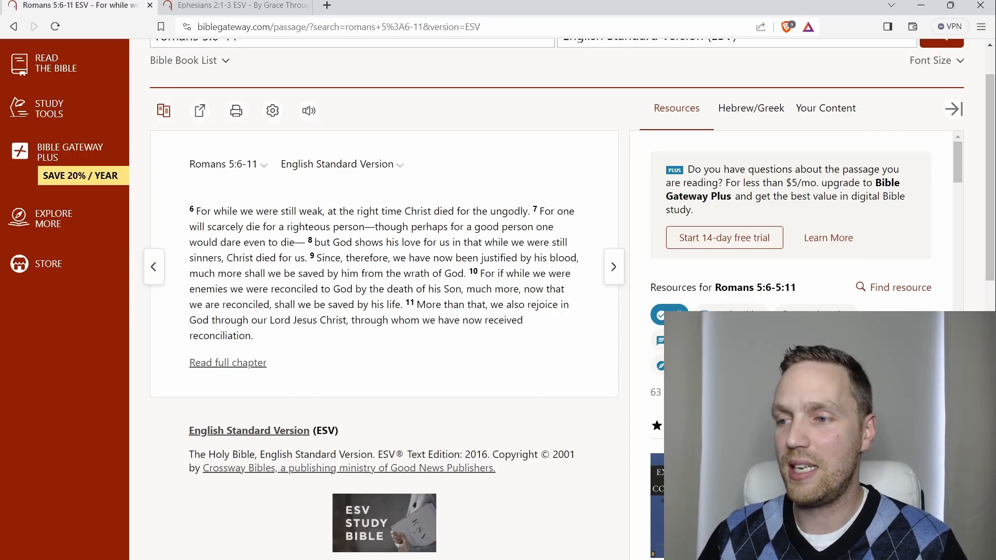
{"action": "double_click", "coordinate": [308, 211]}
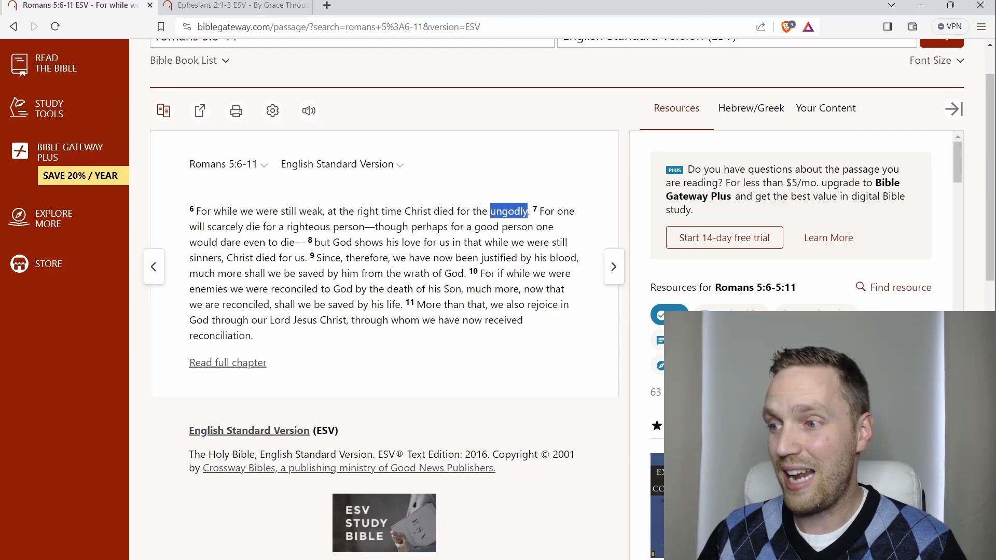
{"action": "left_click", "coordinate": [508, 211]}
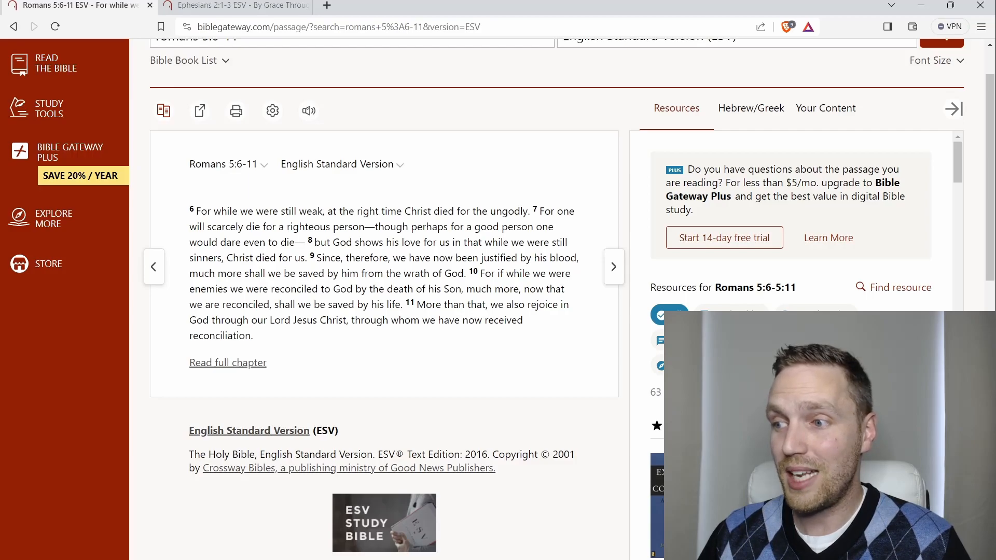
{"action": "double_click", "coordinate": [473, 243]}
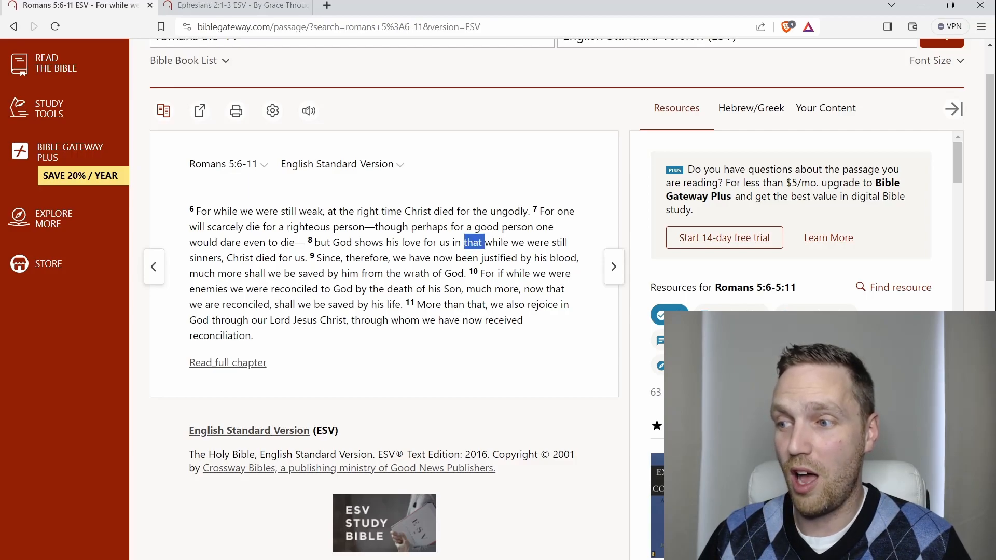
{"action": "left_click_drag", "start_coordinate": [465, 242], "coordinate": [311, 258]}
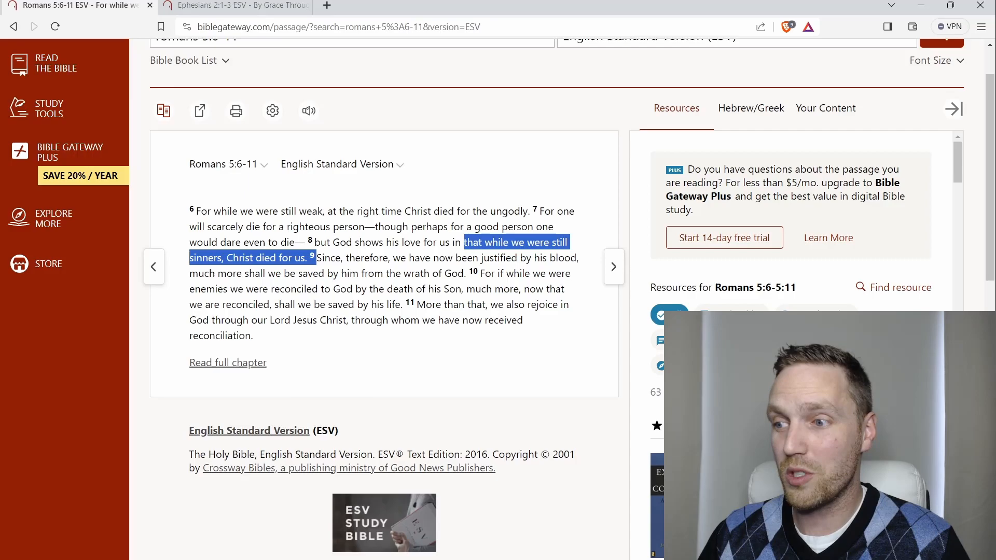
{"action": "left_click", "coordinate": [308, 257]}
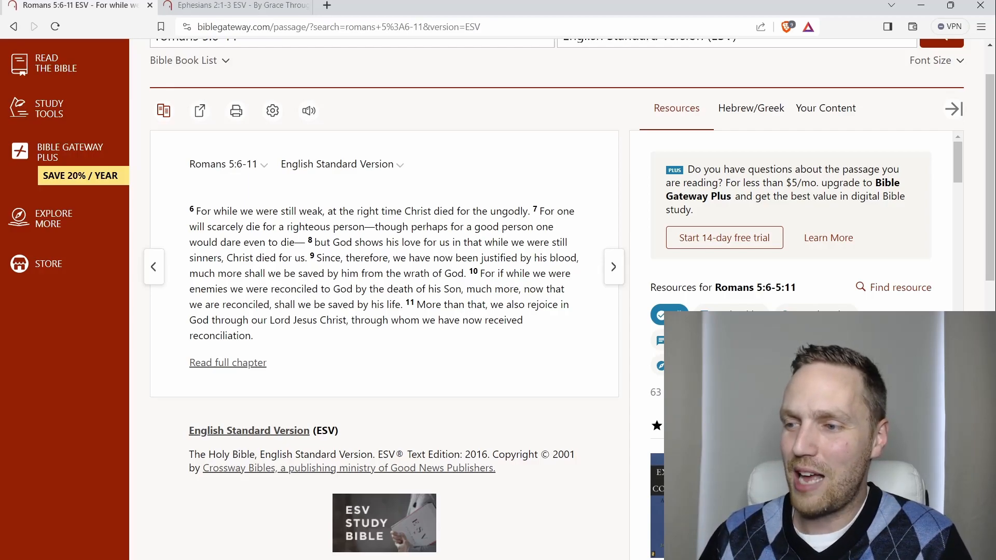
- Highlight a phrase in verse 9 and the word 'enemies' in verse 10 while commenting
{"action": "left_click_drag", "start_coordinate": [402, 273], "coordinate": [459, 273]}
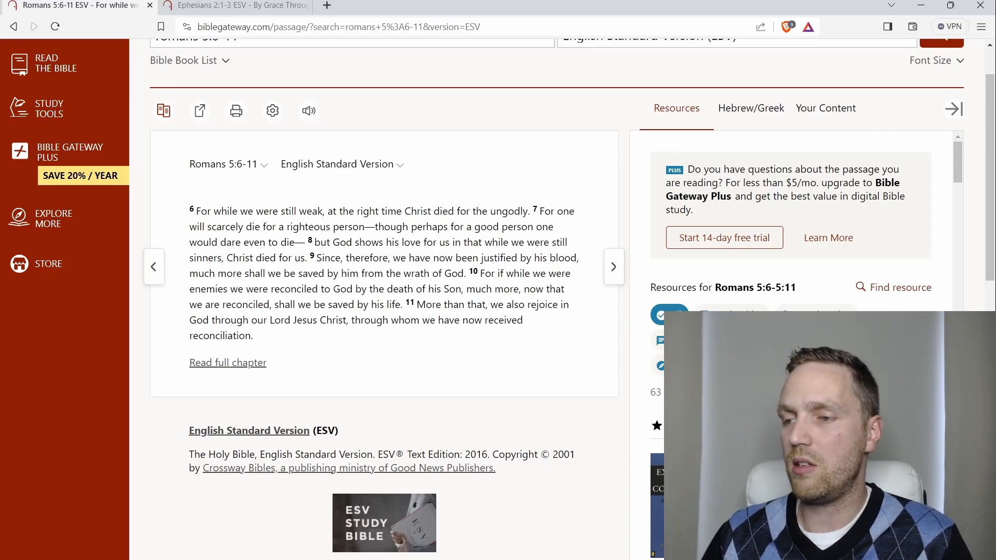
{"action": "double_click", "coordinate": [201, 289]}
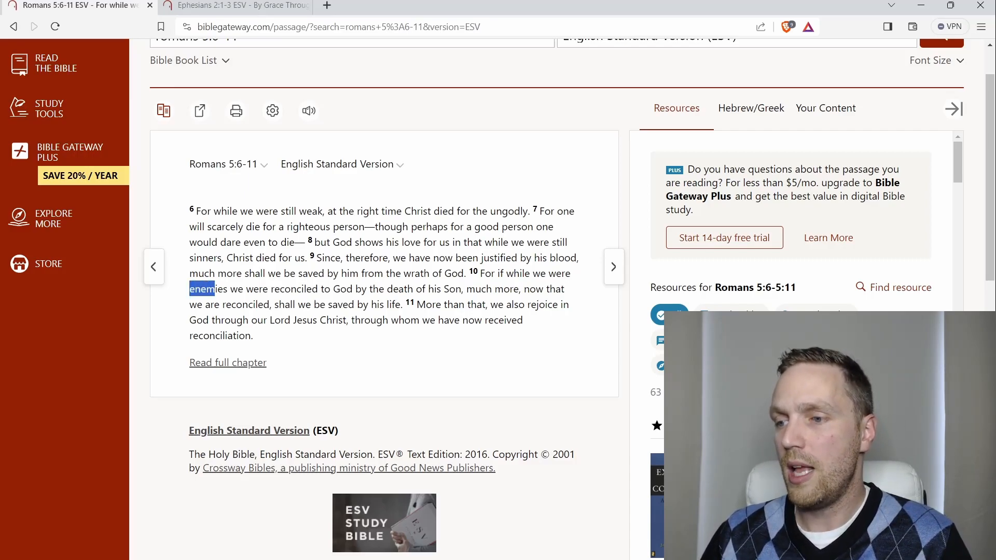
{"action": "left_click", "coordinate": [203, 289]}
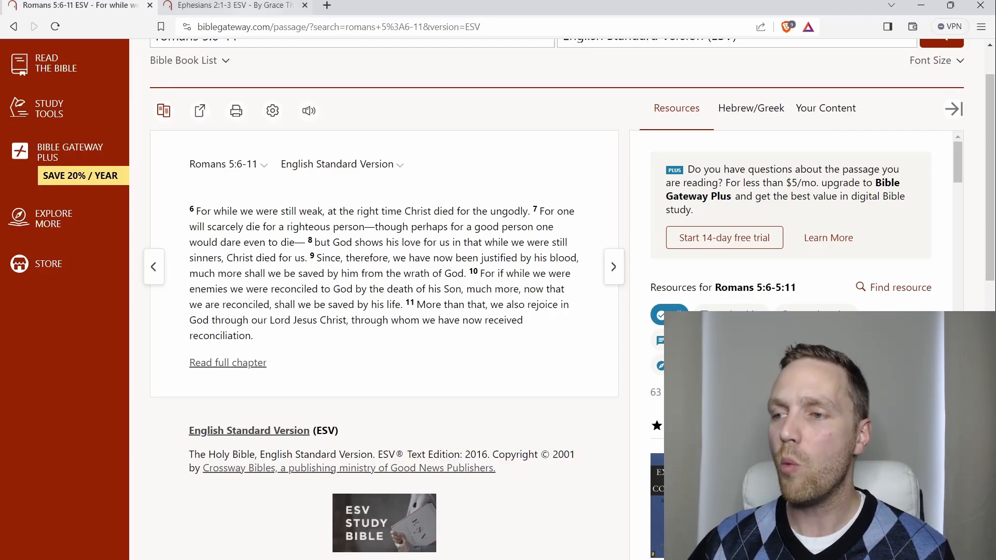
- Switch to Ephesians 2:1-3 (ESV) and highlight 'by nature children of wrath, like the rest'
{"action": "left_click", "coordinate": [229, 5]}
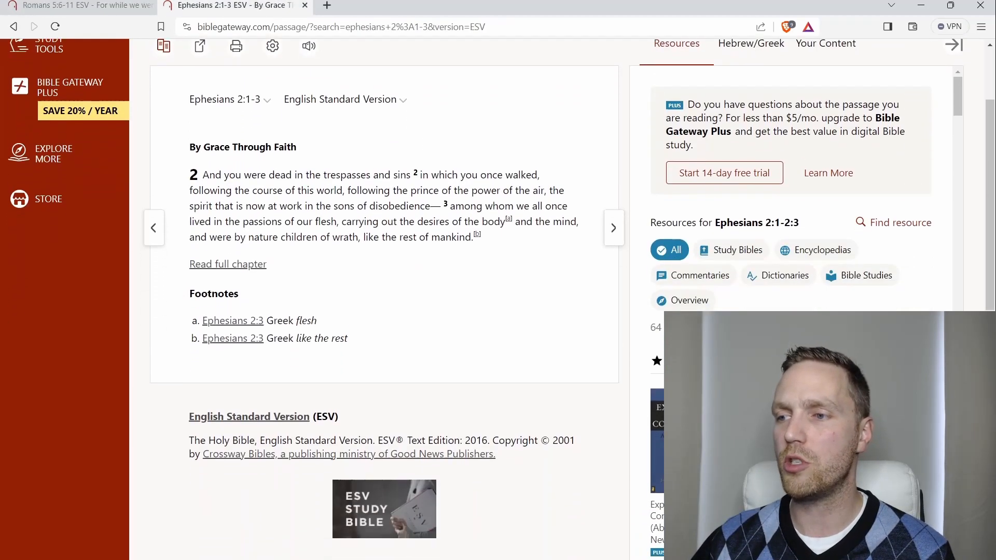
{"action": "scroll", "scroll_direction": "down", "scroll_amount": 3}
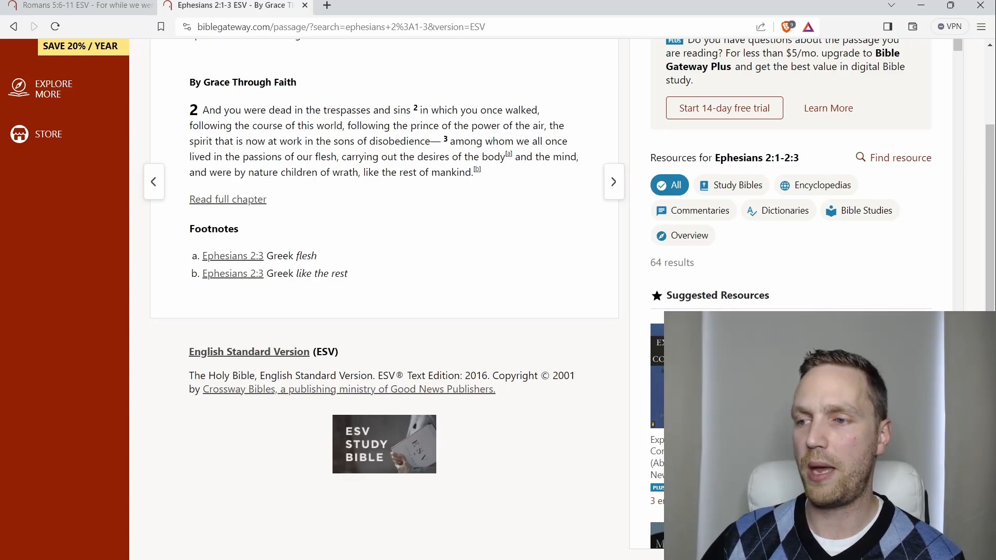
{"action": "left_click_drag", "start_coordinate": [234, 172], "coordinate": [410, 172]}
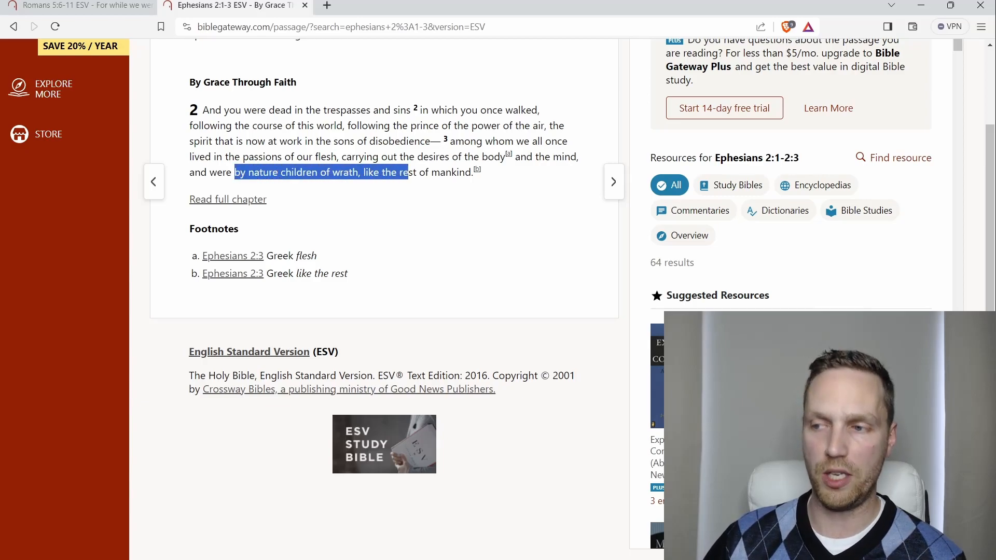